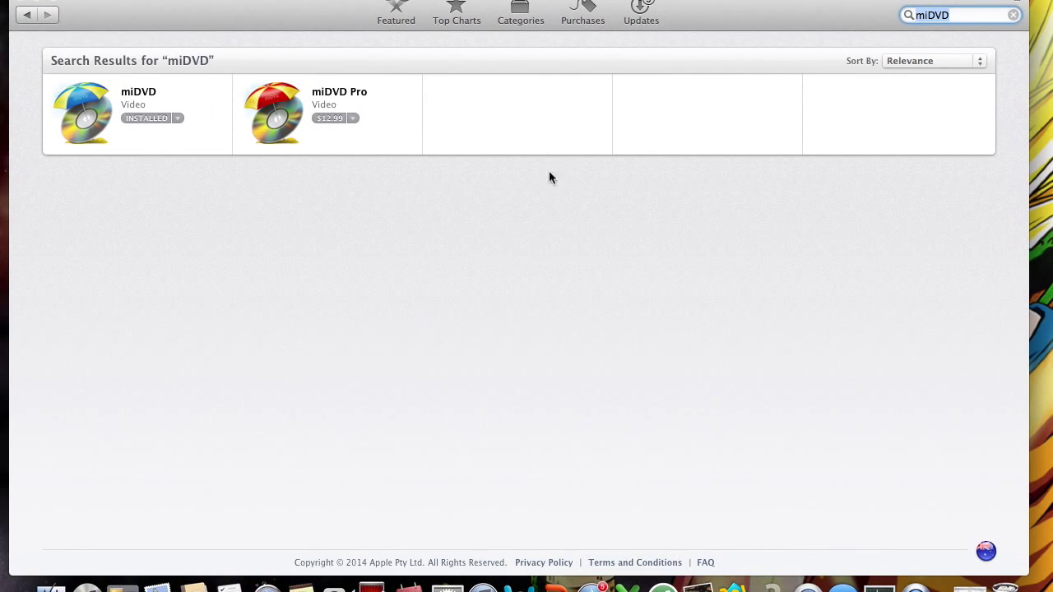
- Search the App Store for miDVD, open the Movies folder, and launch miDVD
{"action": "left_click", "coordinate": [1013, 14]}
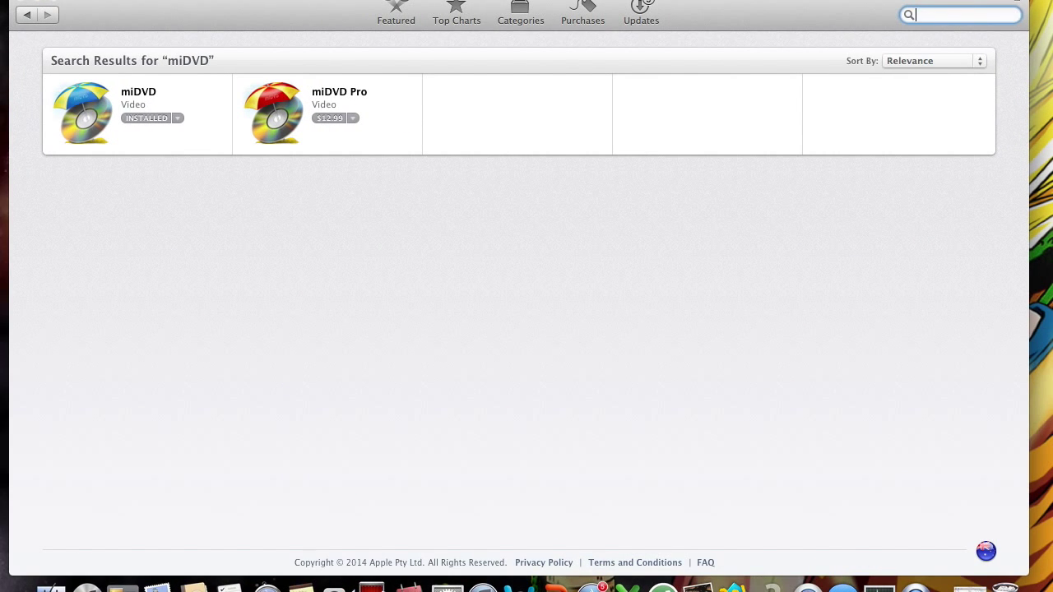
{"action": "type", "text": "miDVD"}
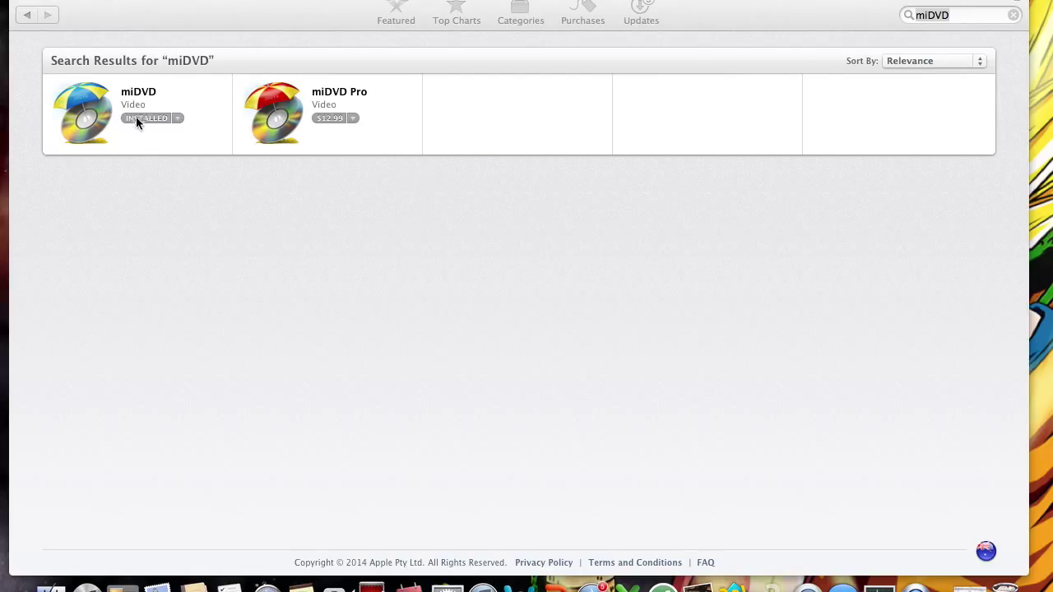
{"action": "mouse_move", "coordinate": [6, 158]}
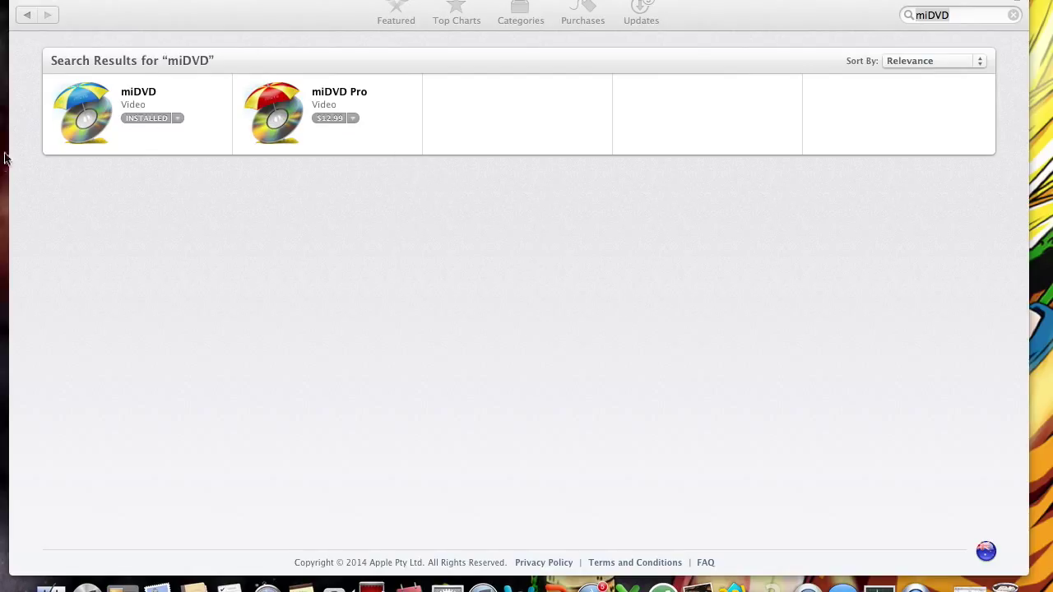
{"action": "mouse_move", "coordinate": [173, 127]}
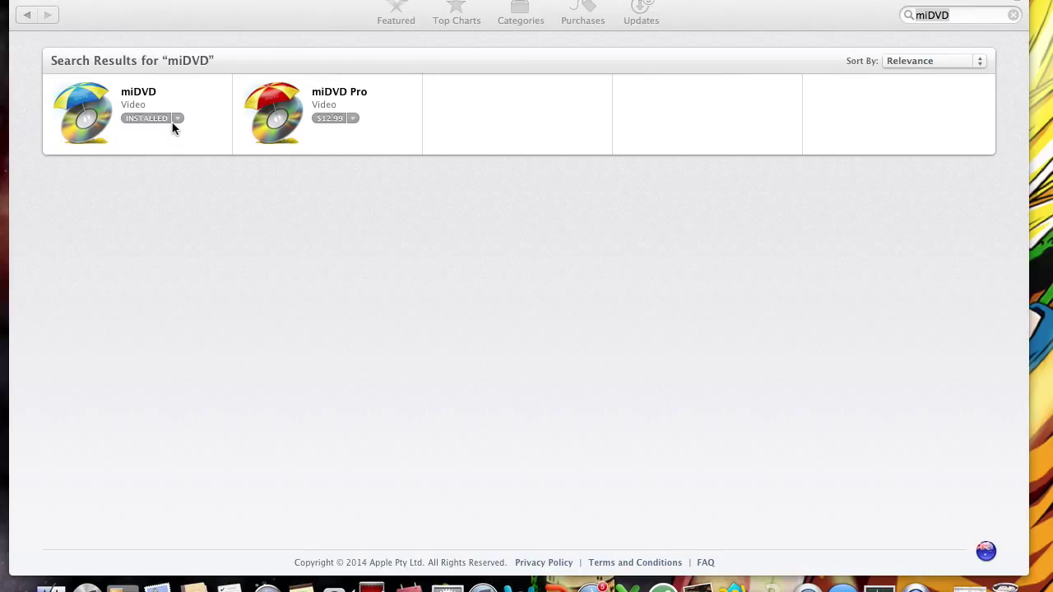
{"action": "mouse_move", "coordinate": [481, 192]}
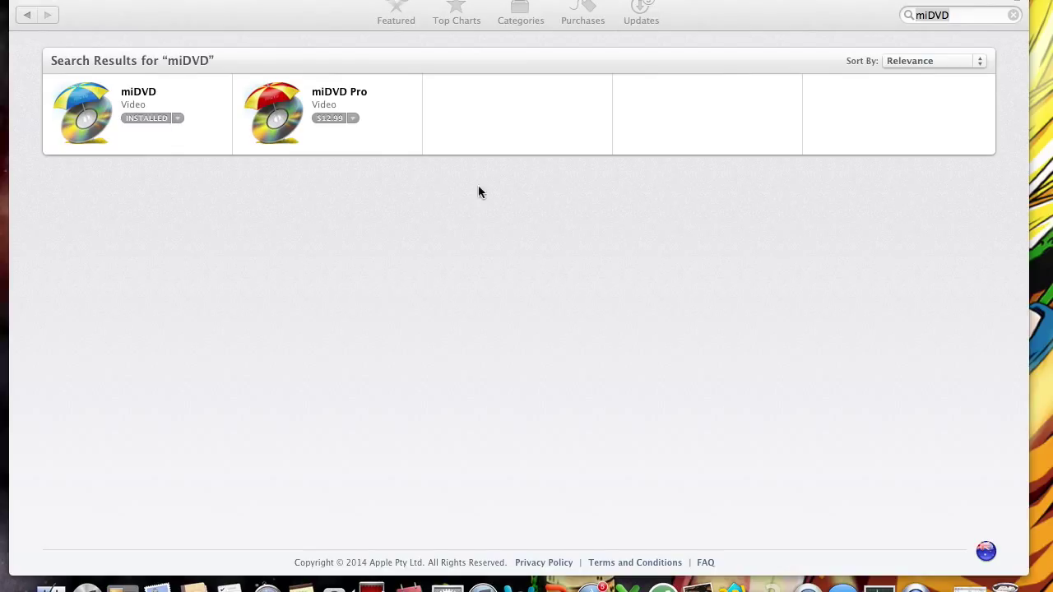
{"action": "mouse_move", "coordinate": [371, 91]}
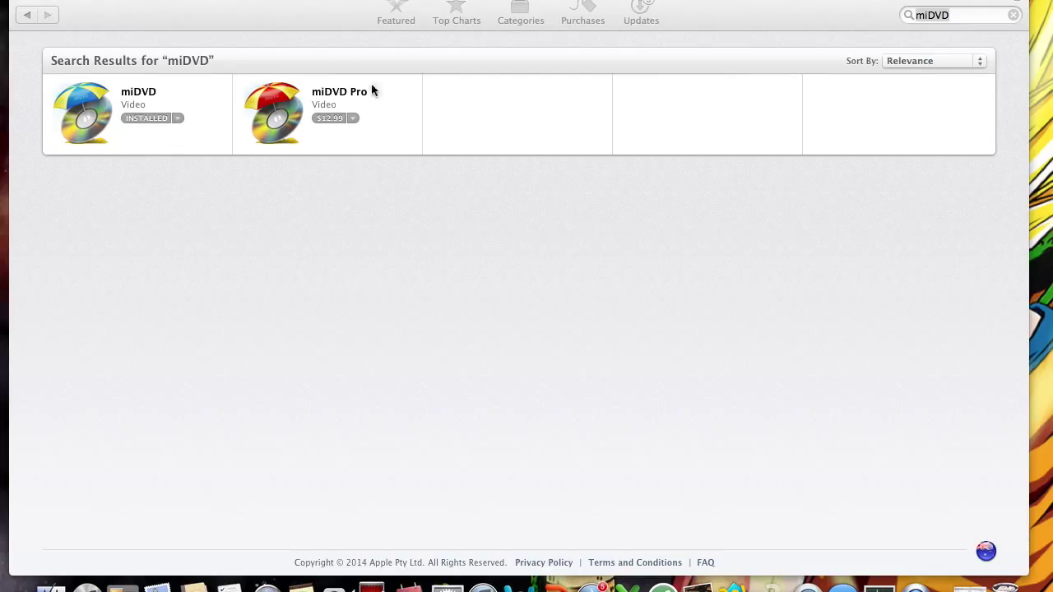
{"action": "mouse_move", "coordinate": [208, 39]}
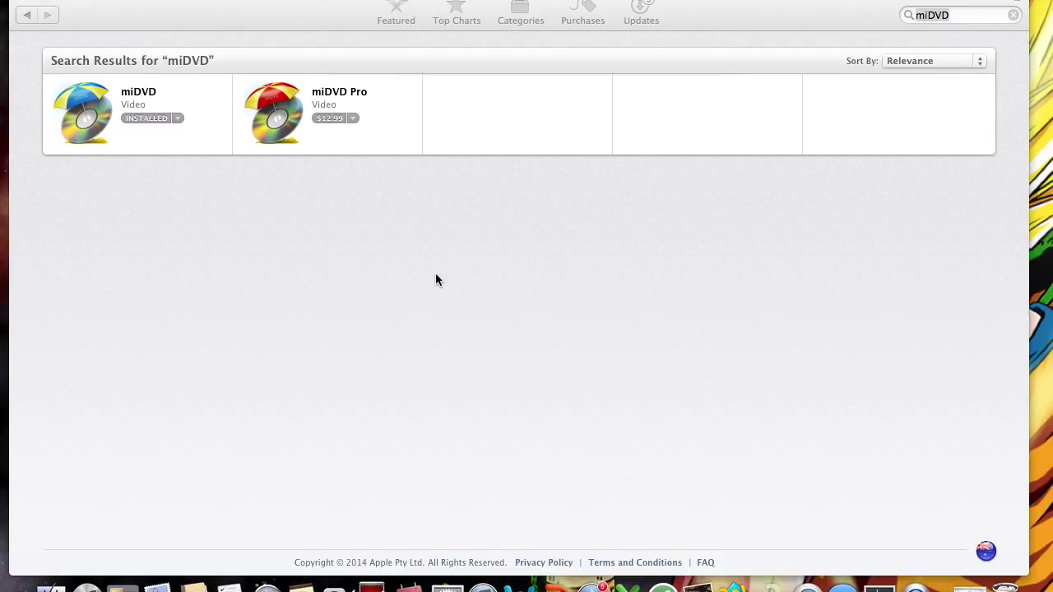
{"action": "mouse_move", "coordinate": [286, 64]}
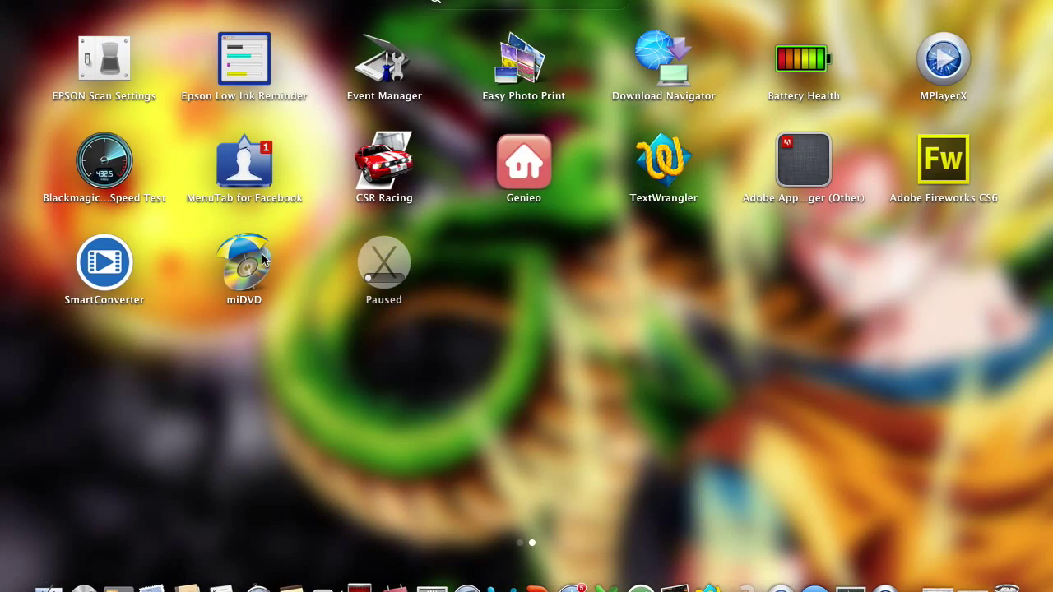
{"action": "mouse_move", "coordinate": [498, 294]}
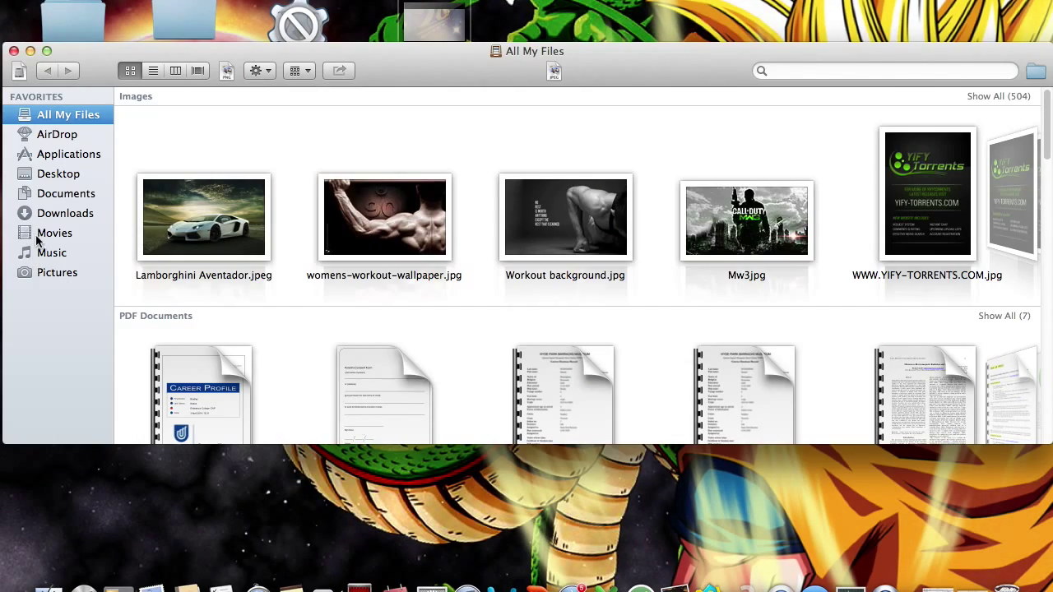
{"action": "left_click", "coordinate": [55, 232]}
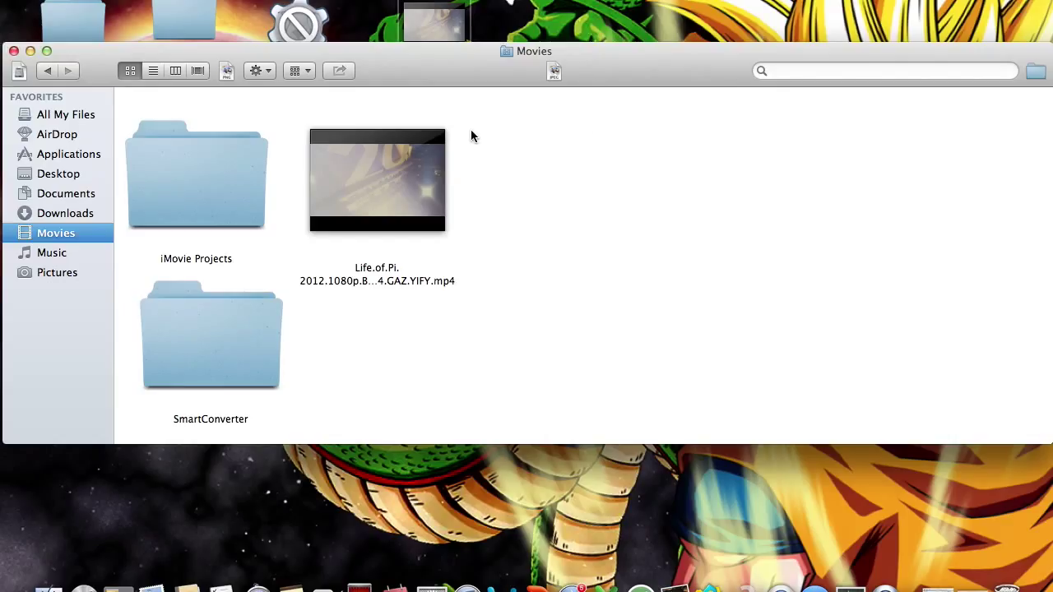
{"action": "mouse_move", "coordinate": [581, 172]}
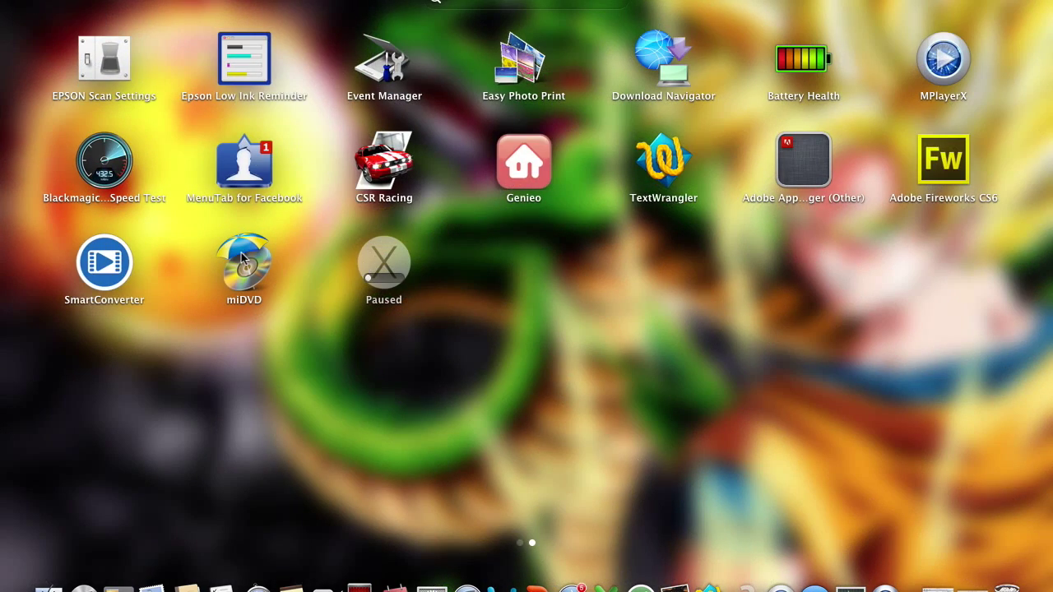
{"action": "double_click", "coordinate": [244, 262]}
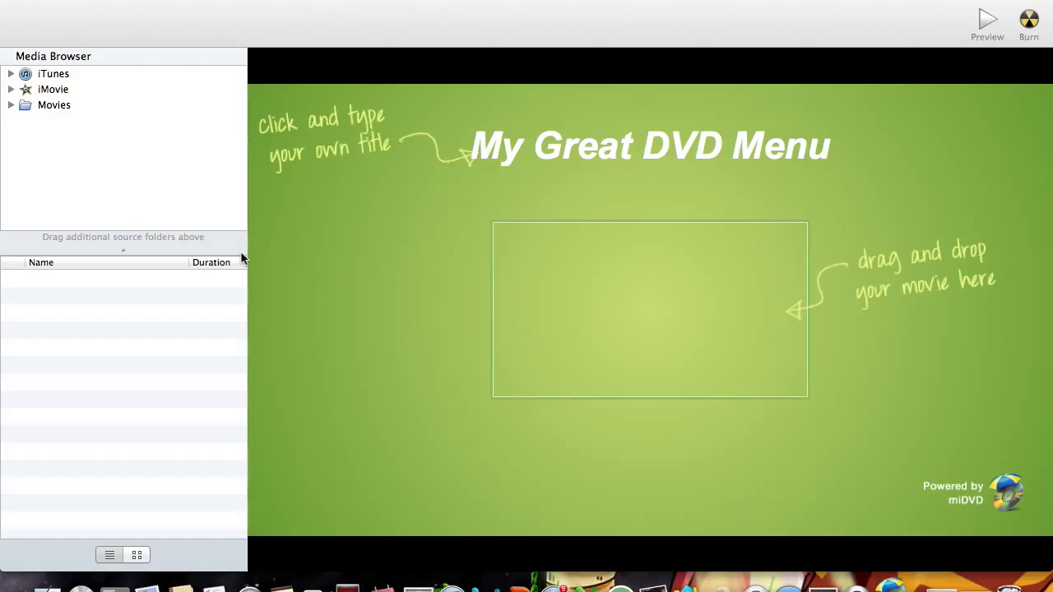
{"action": "mouse_move", "coordinate": [483, 17]}
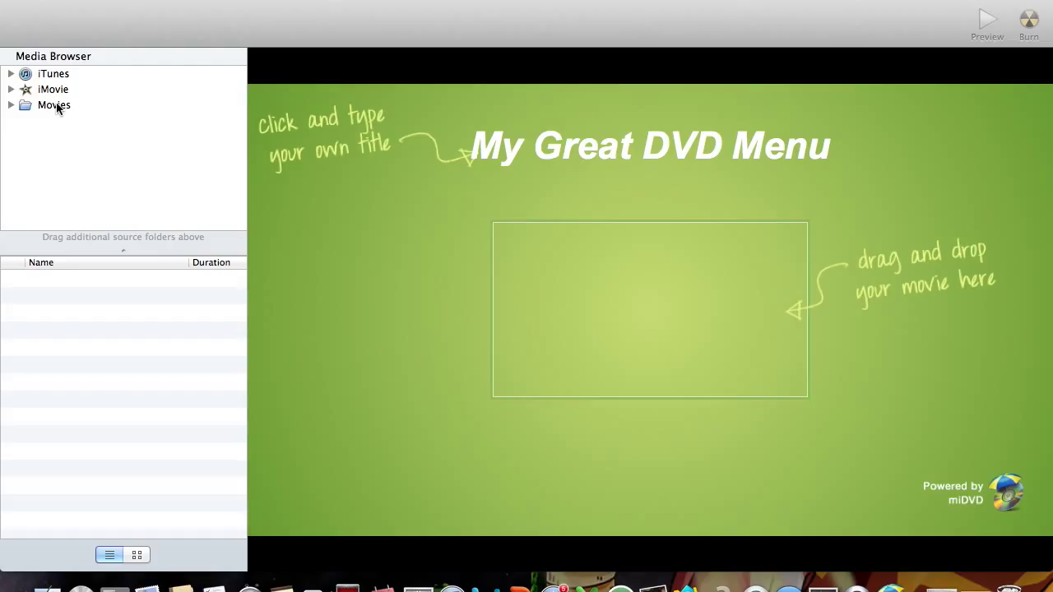
- Drag the Life of Pi file from Movies into the menu's movie drop zone
{"action": "left_click", "coordinate": [53, 105]}
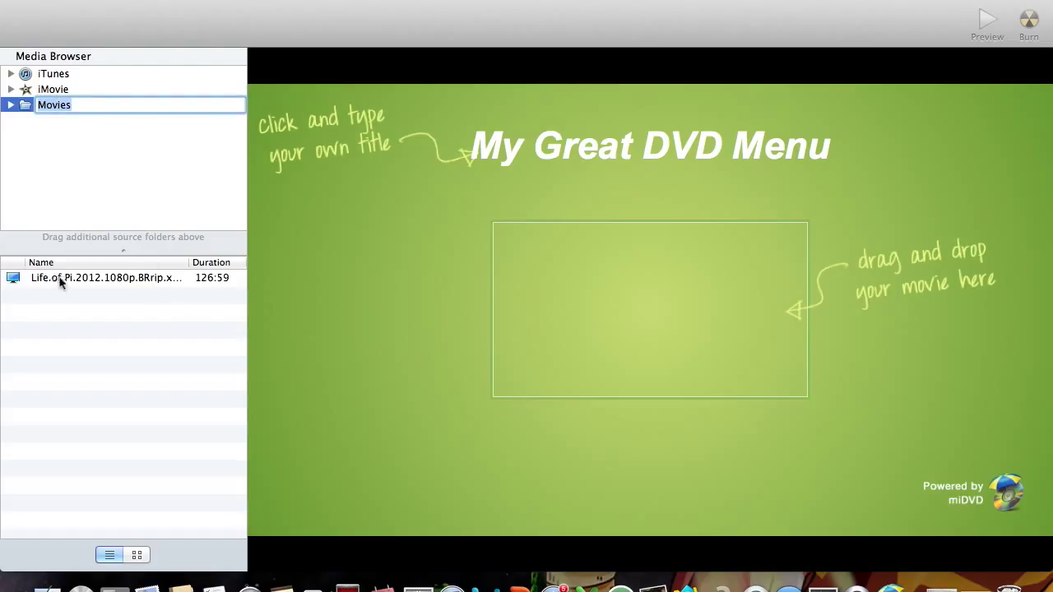
{"action": "left_click", "coordinate": [105, 277]}
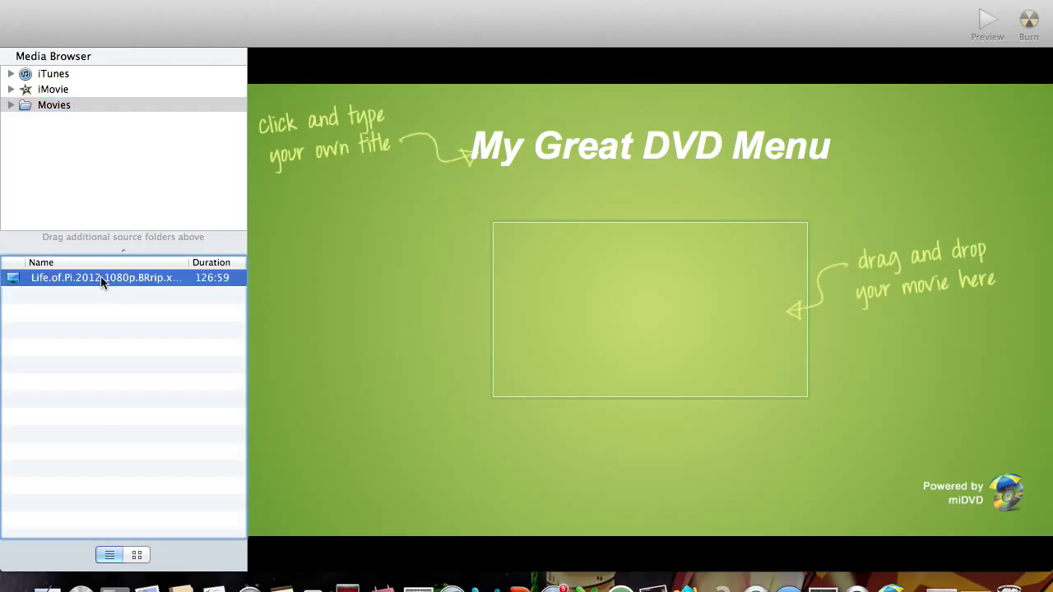
{"action": "left_click_drag", "start_coordinate": [105, 277], "coordinate": [567, 281]}
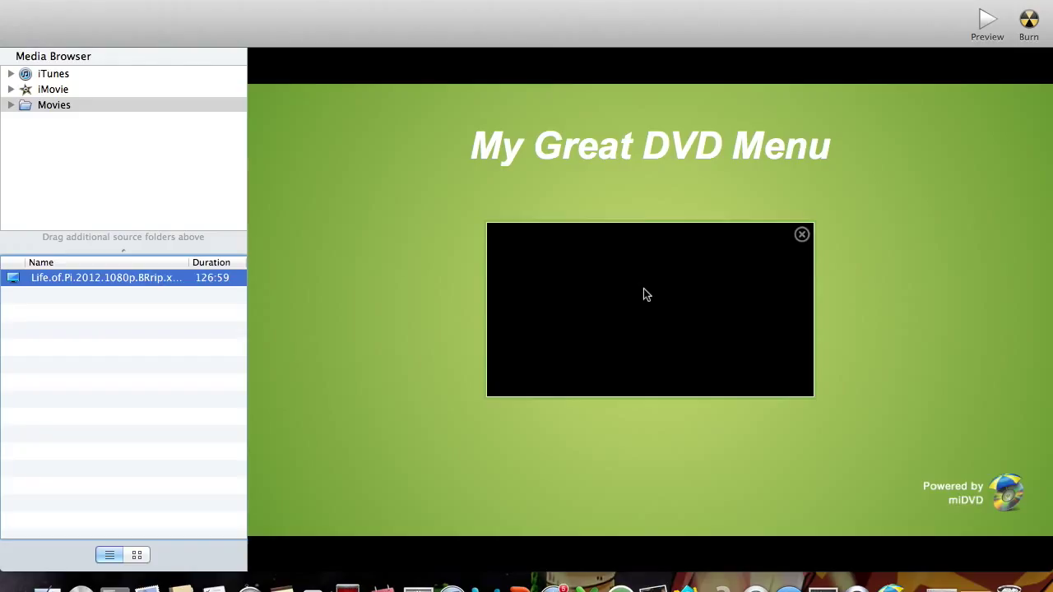
{"action": "mouse_move", "coordinate": [820, 162]}
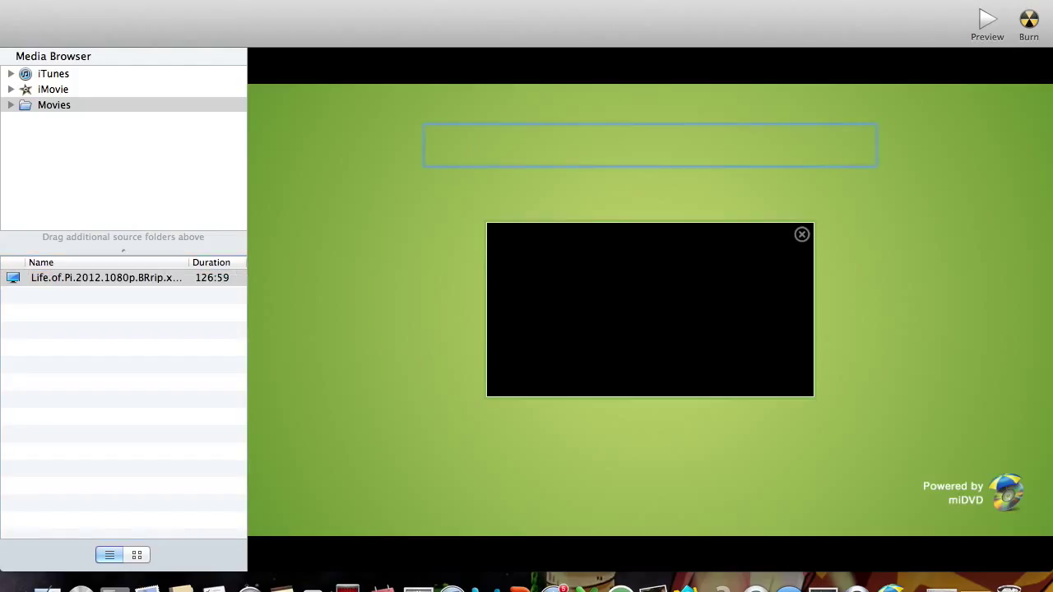
- Replace the 'My Great DVD Menu' title with 'Life of Pi'
{"action": "type", "text": "Life of P"}
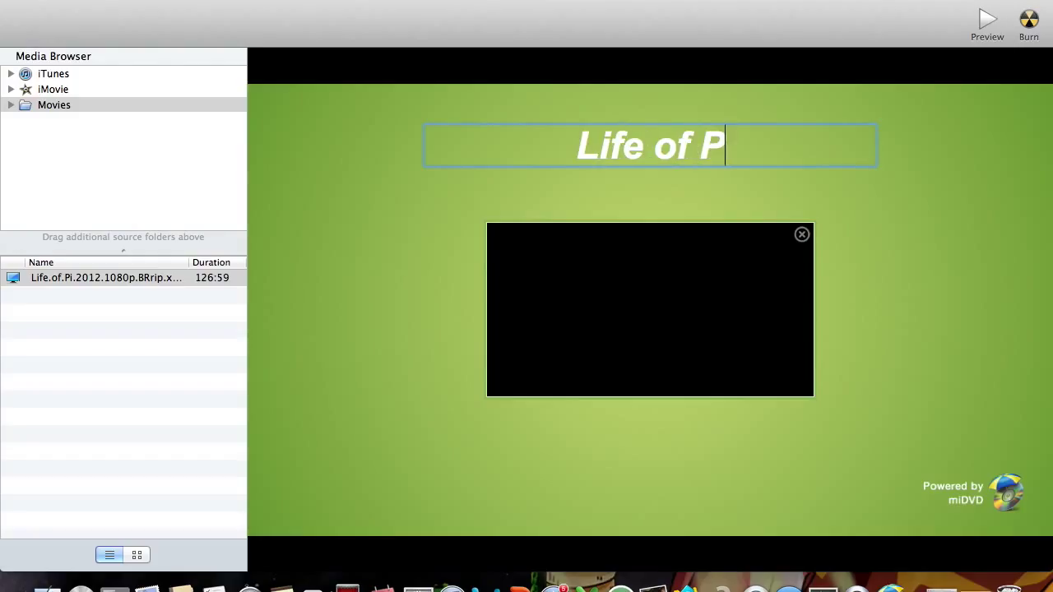
{"action": "type", "text": "i"}
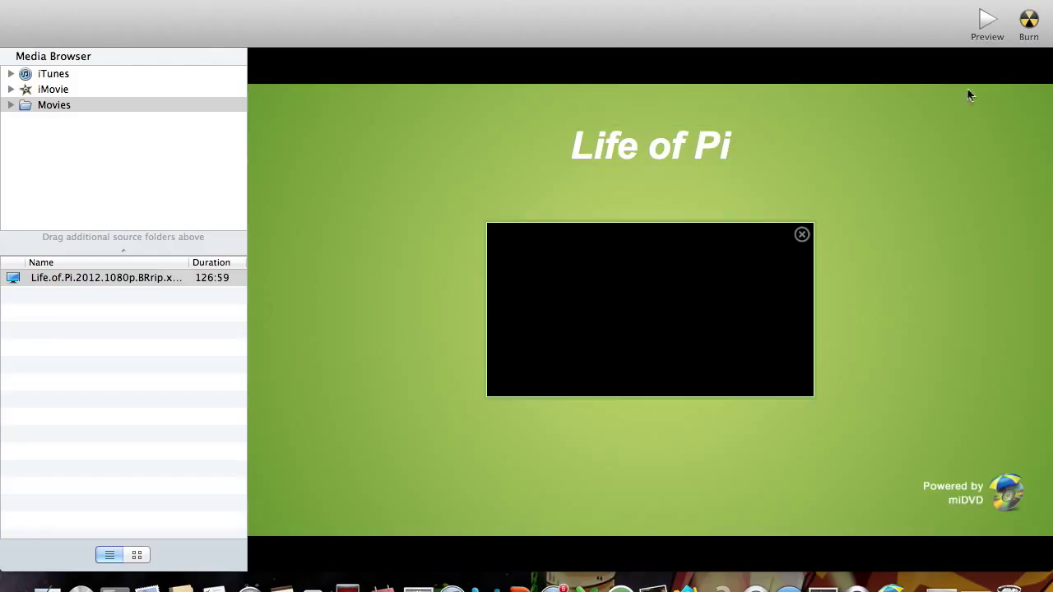
{"action": "left_click", "coordinate": [986, 21]}
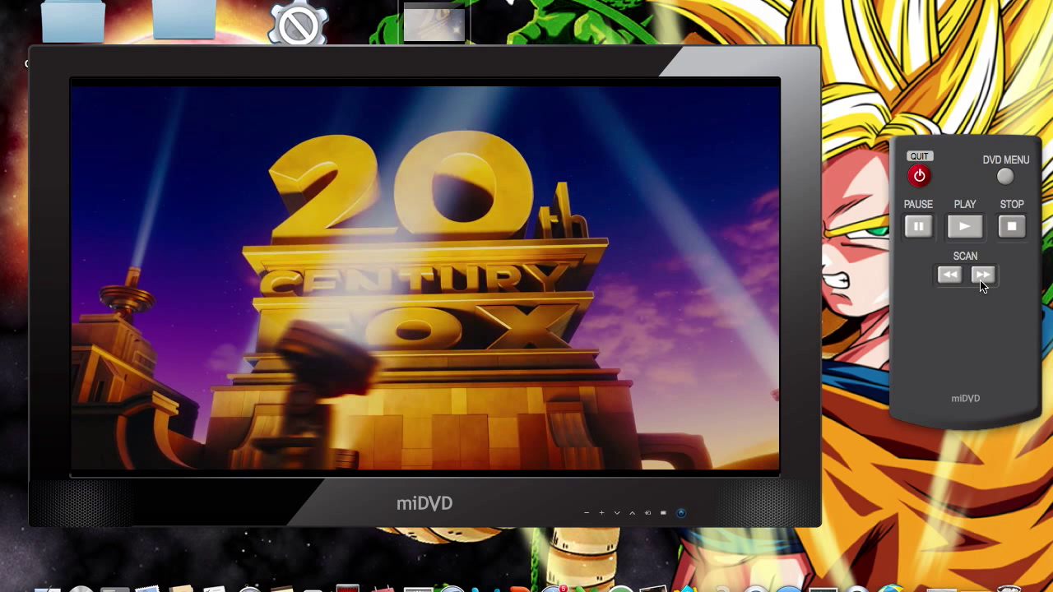
{"action": "mouse_move", "coordinate": [941, 183]}
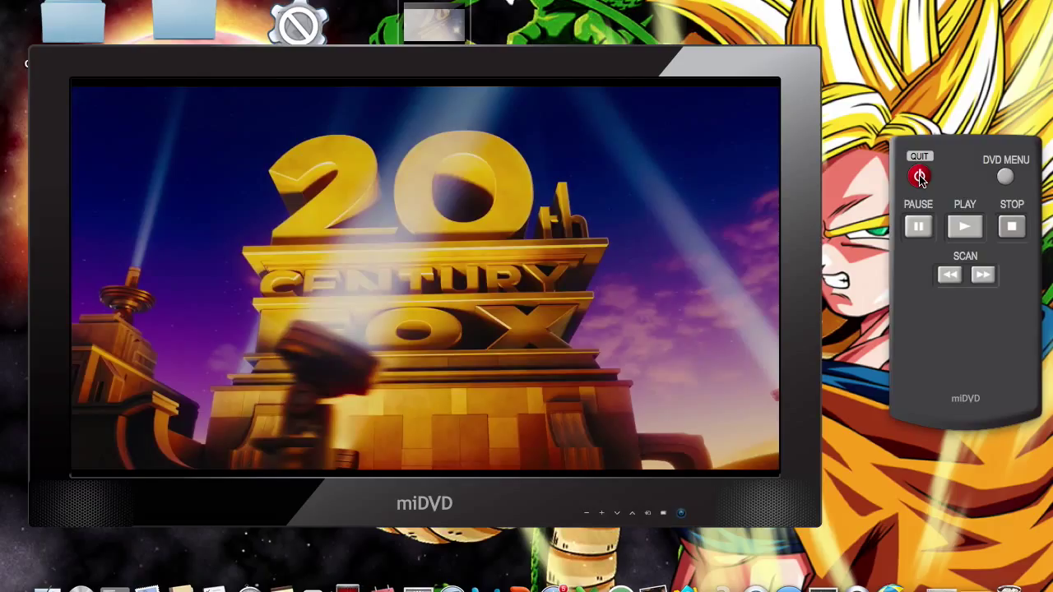
- Quit the movie preview to return to the Life of Pi menu editor
{"action": "left_click", "coordinate": [919, 175]}
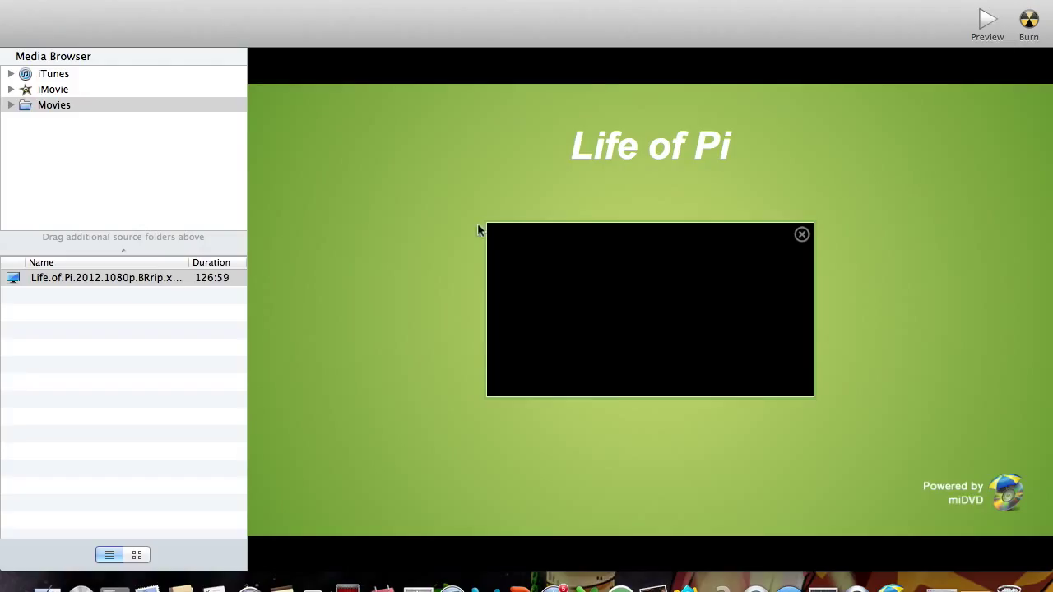
{"action": "mouse_move", "coordinate": [875, 191]}
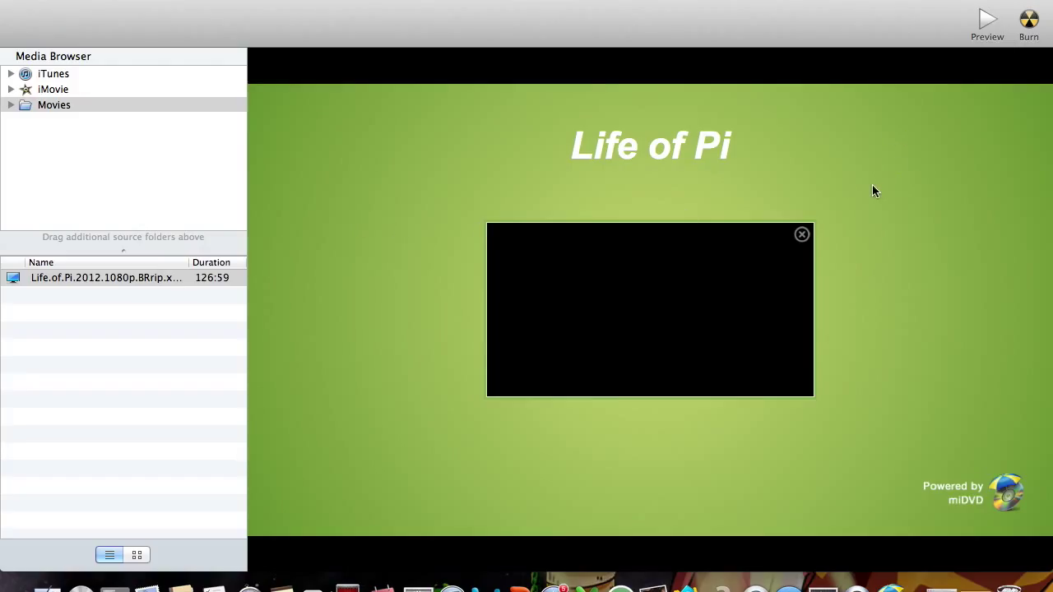
{"action": "mouse_move", "coordinate": [952, 144]}
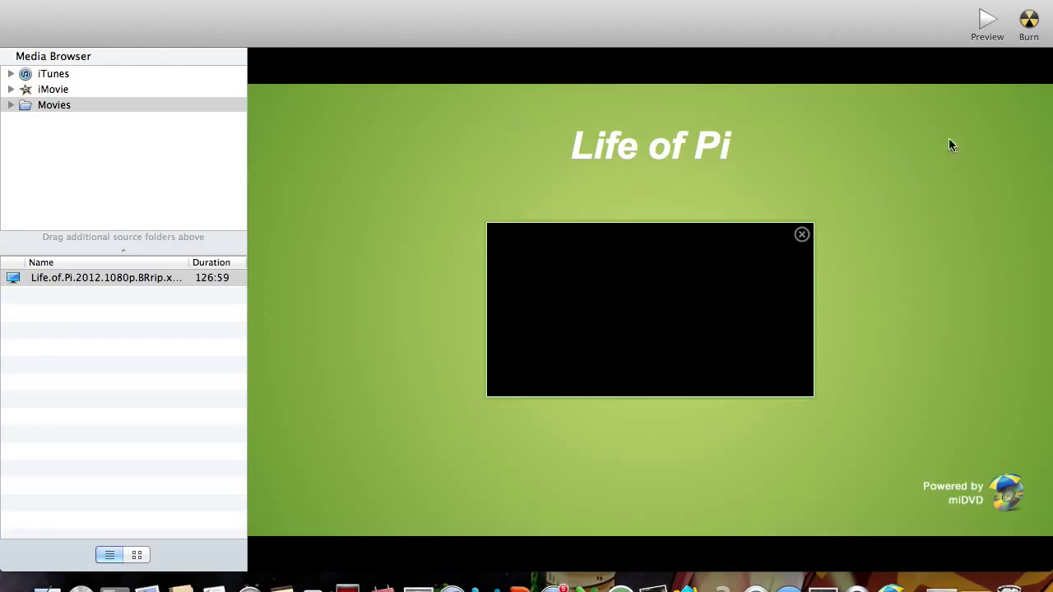
{"action": "mouse_move", "coordinate": [865, 155]}
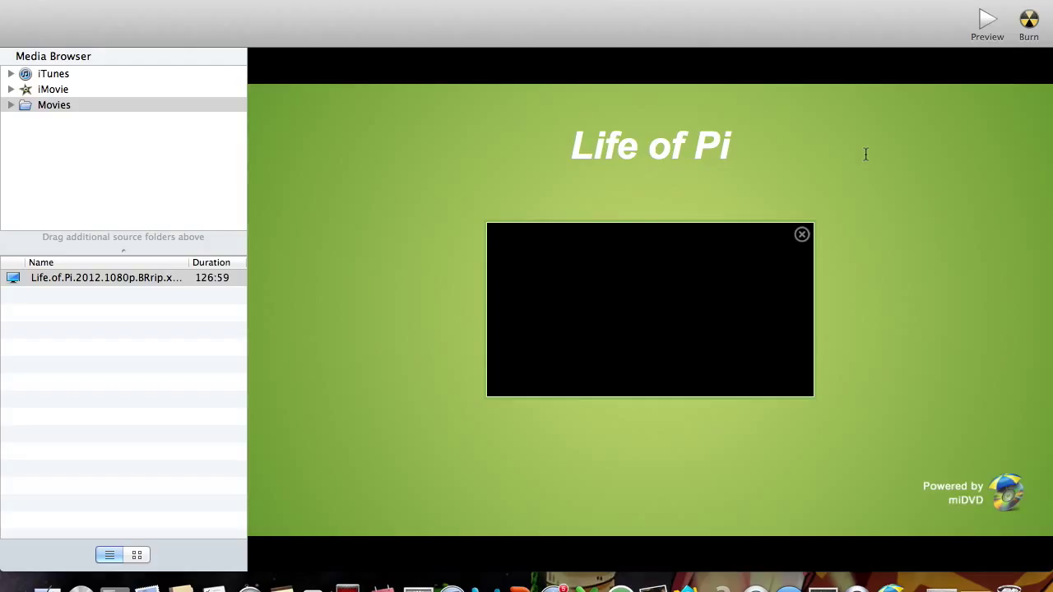
- Start burning the Life of Pi project to bring up the DVD or ISO choice
{"action": "left_click", "coordinate": [1029, 21]}
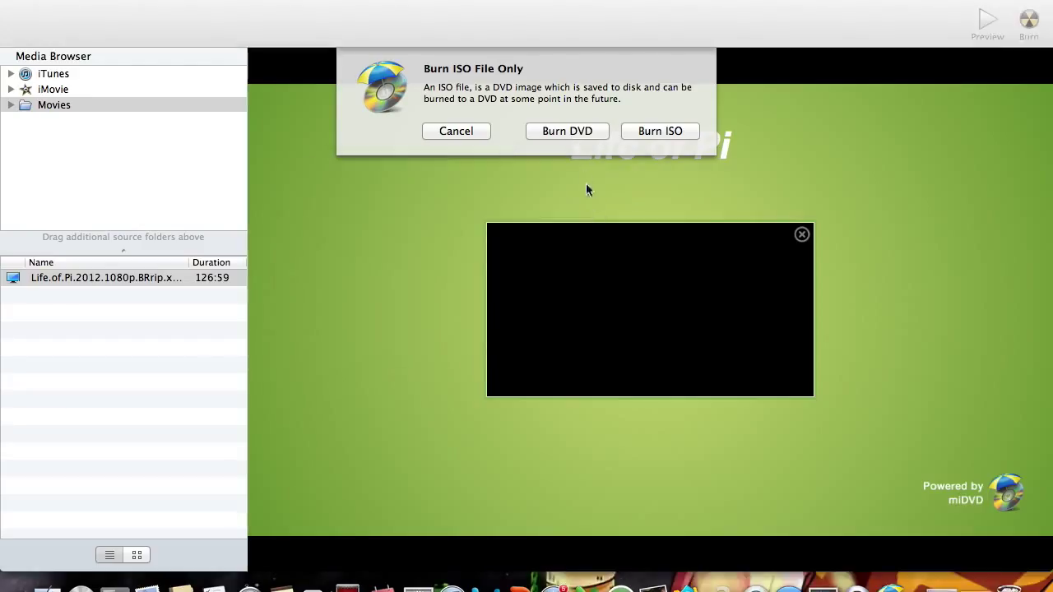
- Burn a real DVD at Maximum Possible (8x) speed
{"action": "left_click", "coordinate": [566, 131]}
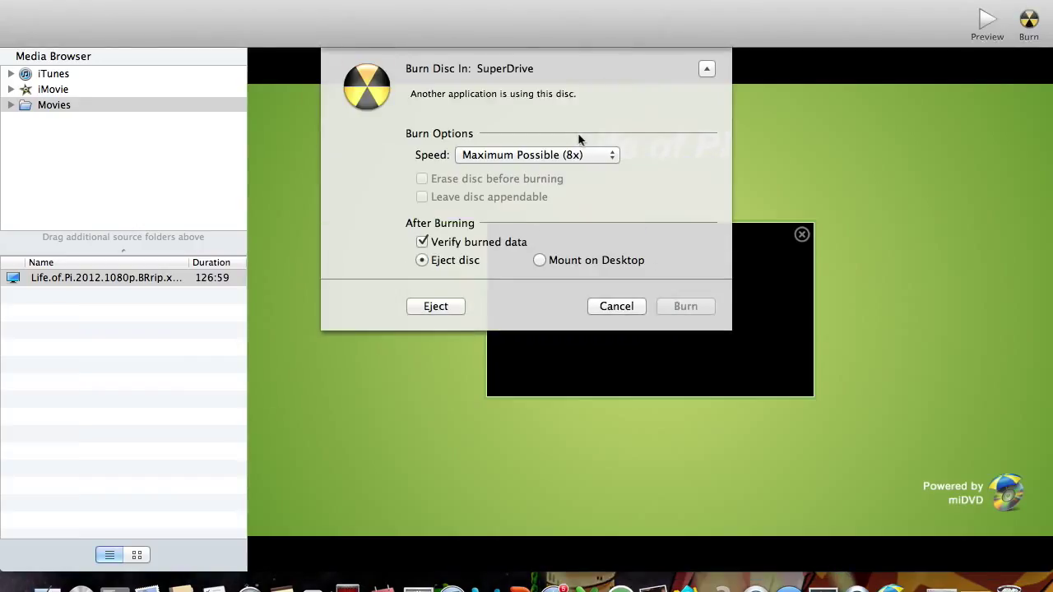
{"action": "left_click", "coordinate": [535, 155]}
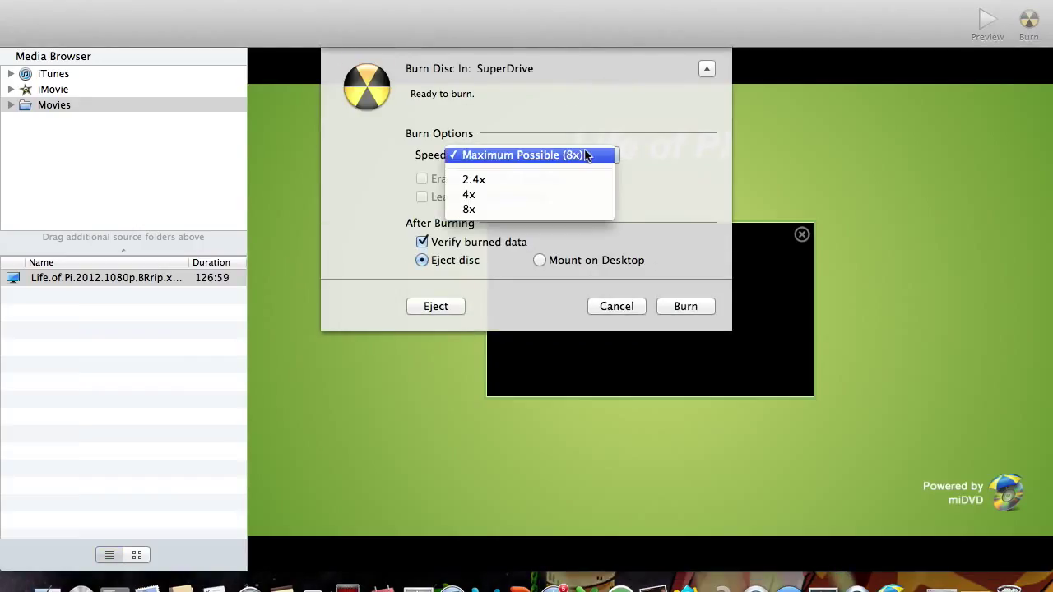
{"action": "mouse_move", "coordinate": [474, 179]}
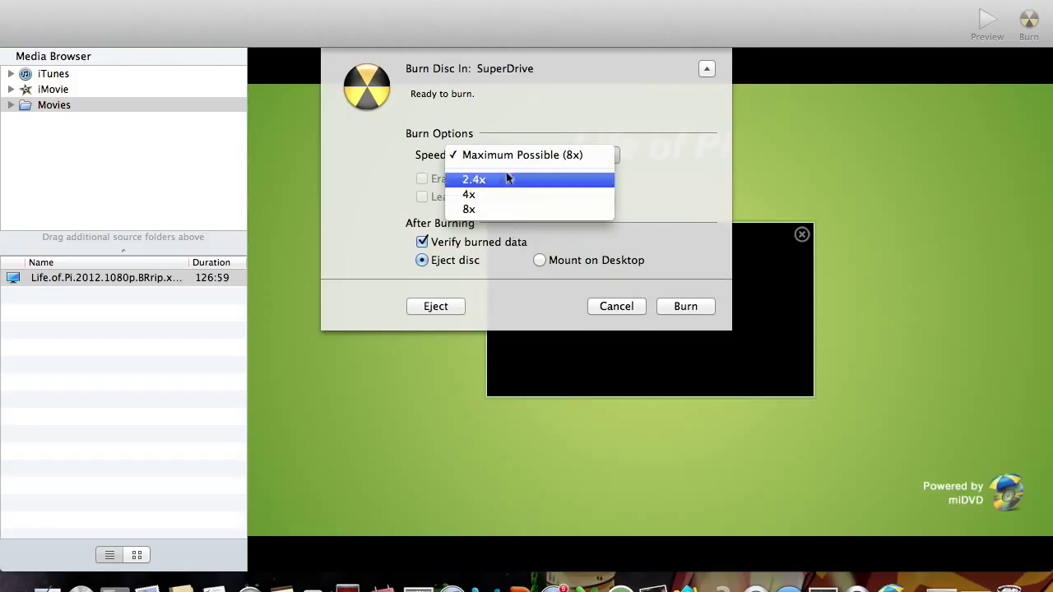
{"action": "mouse_move", "coordinate": [522, 154]}
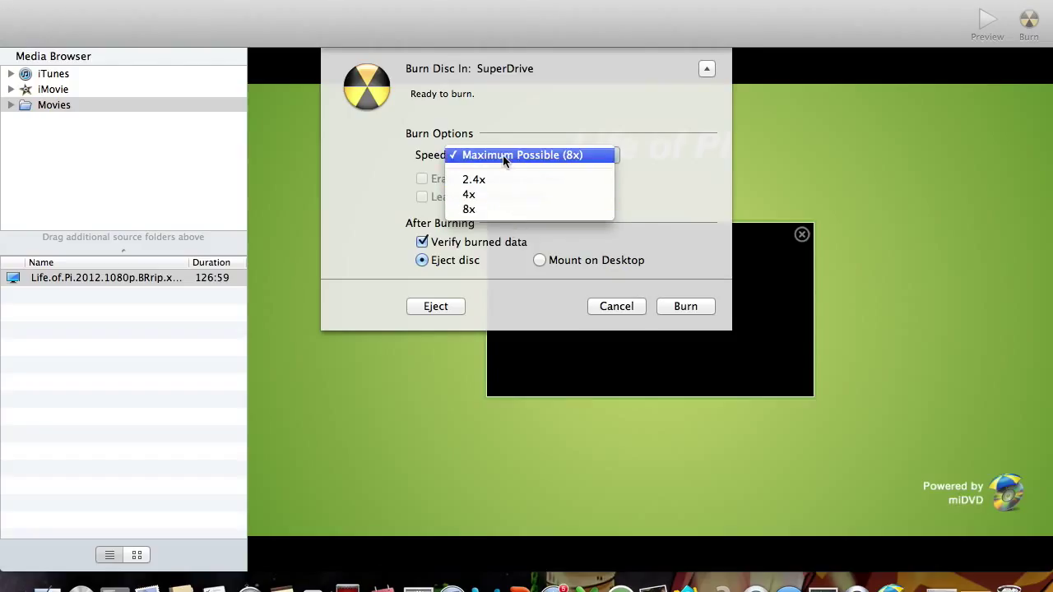
{"action": "left_click", "coordinate": [523, 154]}
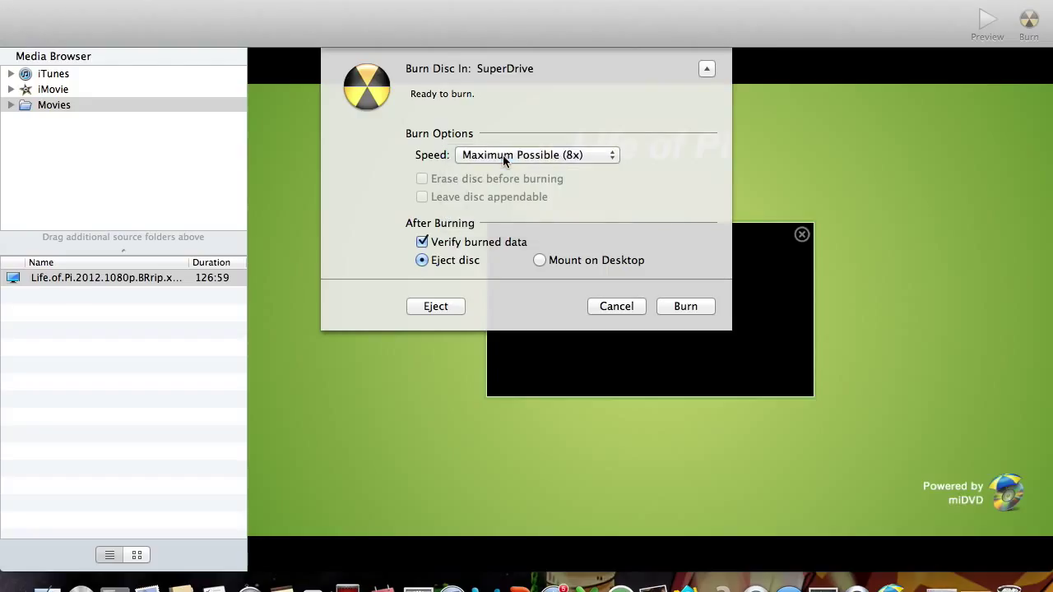
{"action": "mouse_move", "coordinate": [522, 155]}
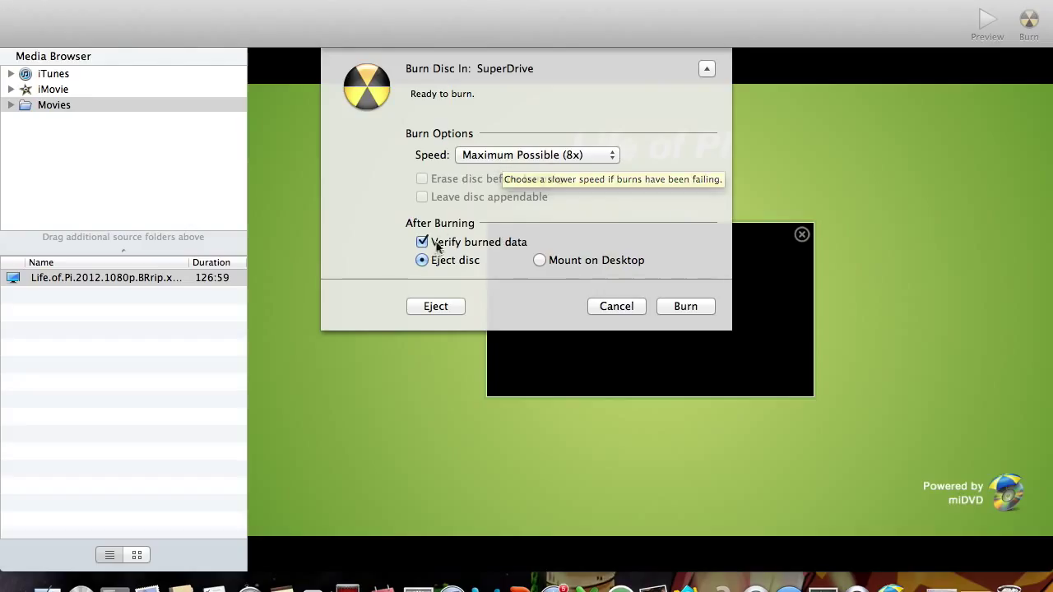
{"action": "mouse_move", "coordinate": [423, 242]}
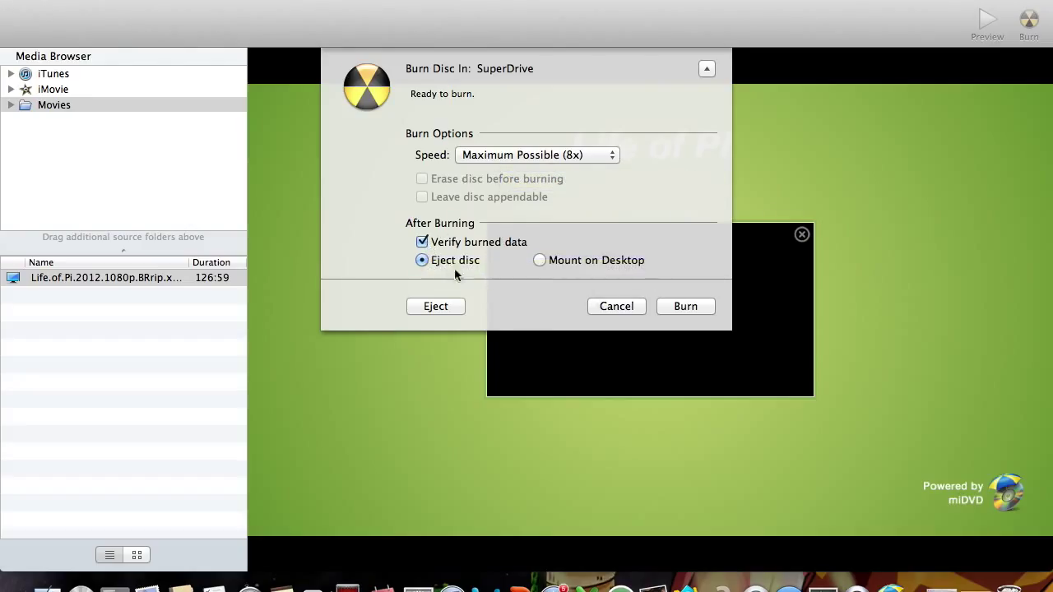
{"action": "mouse_move", "coordinate": [455, 260]}
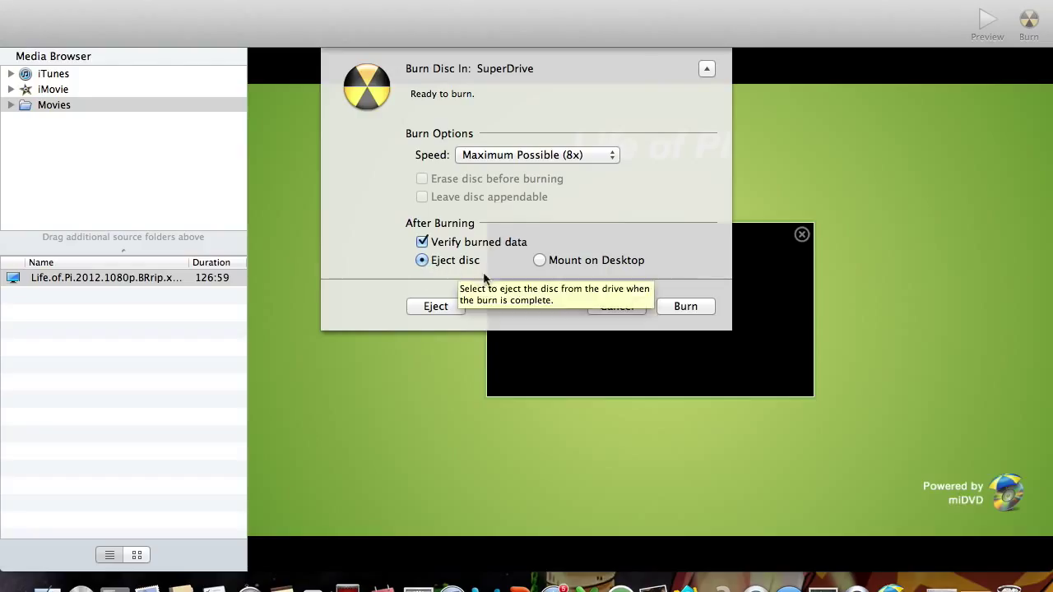
{"action": "mouse_move", "coordinate": [566, 269]}
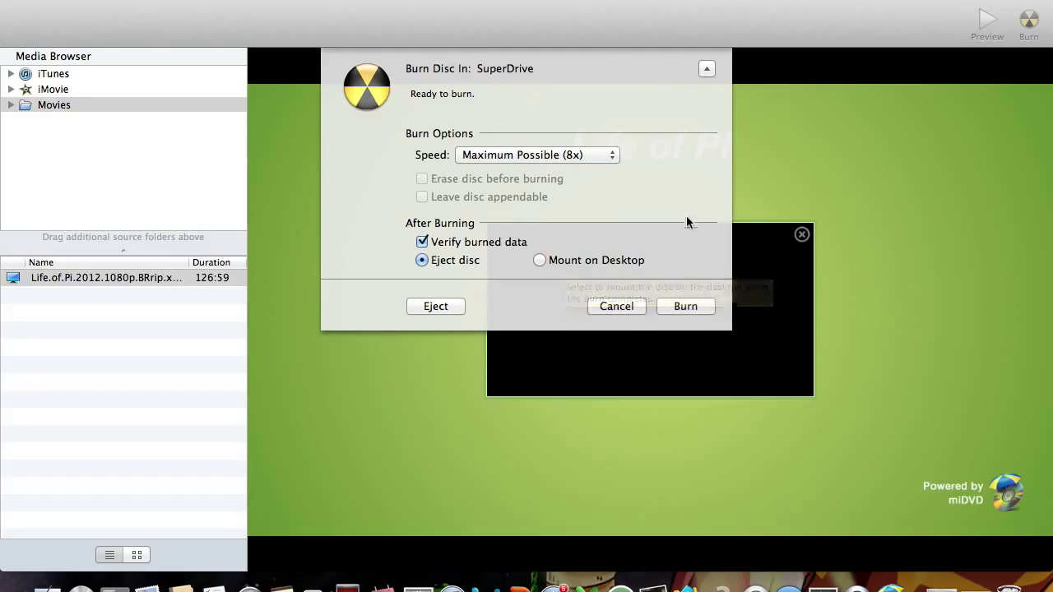
{"action": "left_click", "coordinate": [616, 306]}
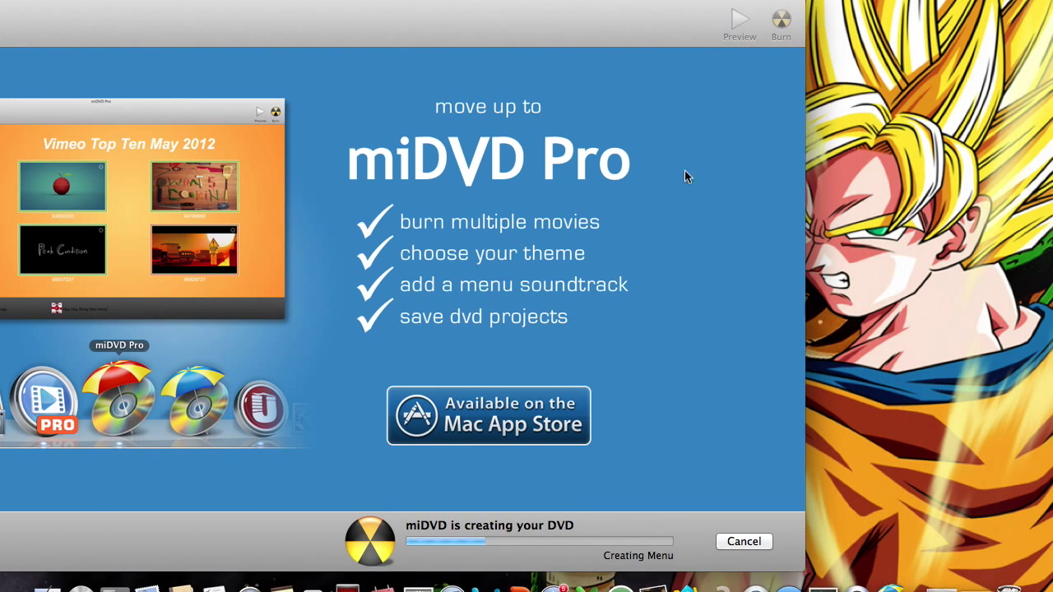
{"action": "mouse_move", "coordinate": [713, 331]}
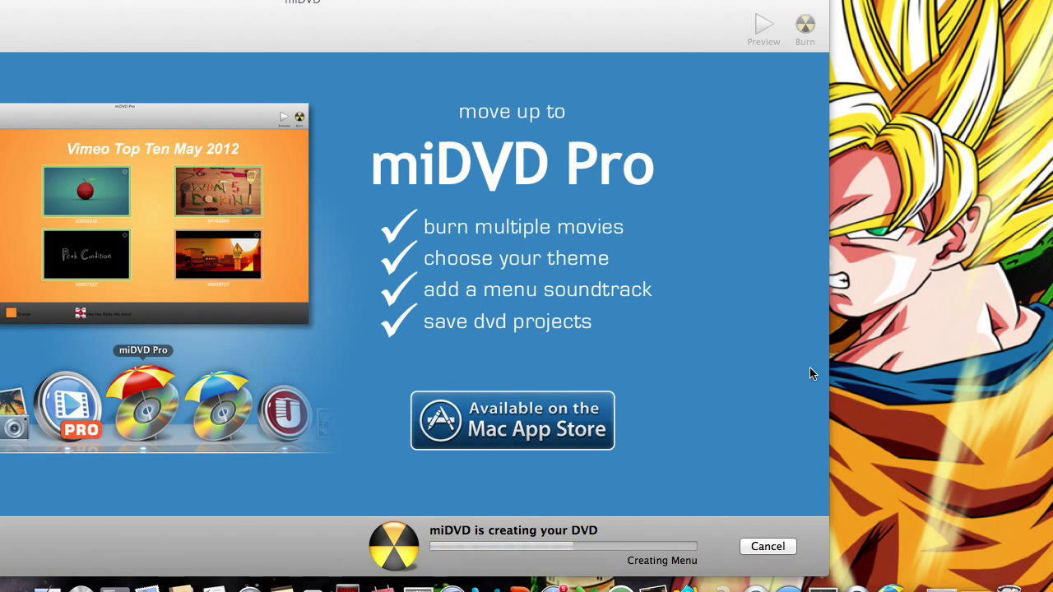
{"action": "mouse_move", "coordinate": [424, 128]}
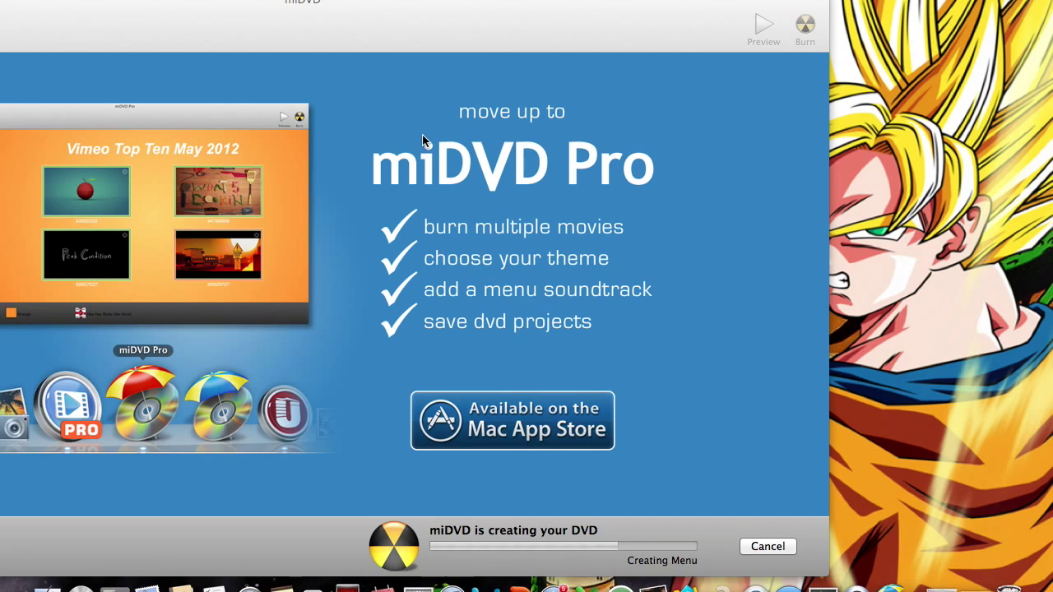
{"action": "mouse_move", "coordinate": [550, 175]}
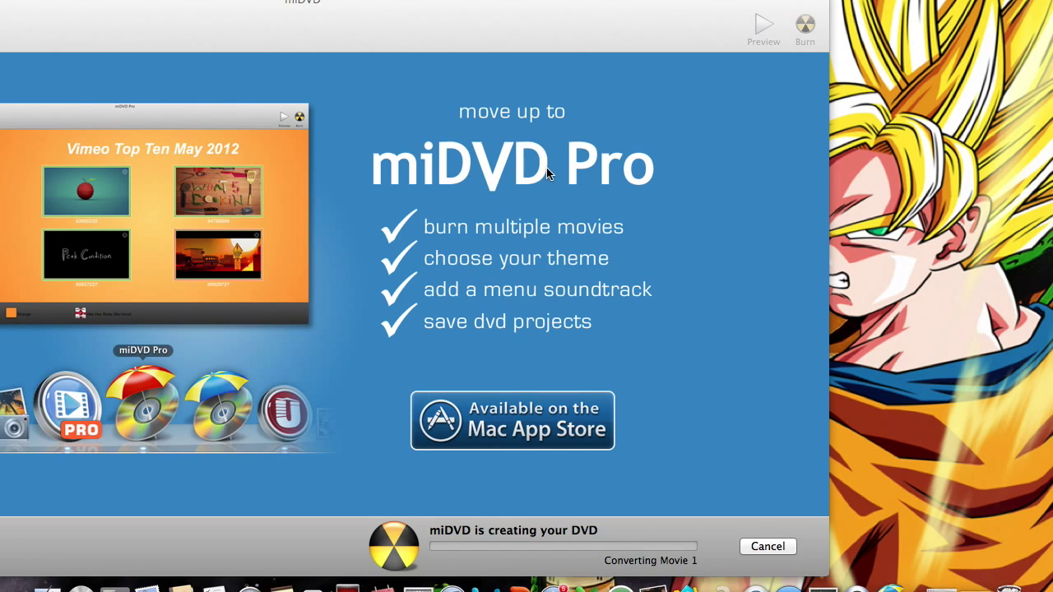